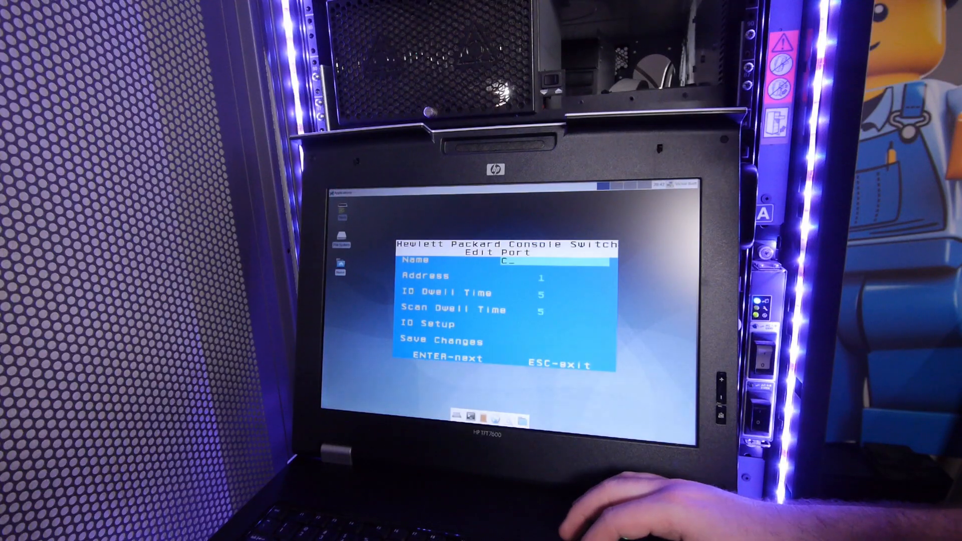
pyautogui.write('on')
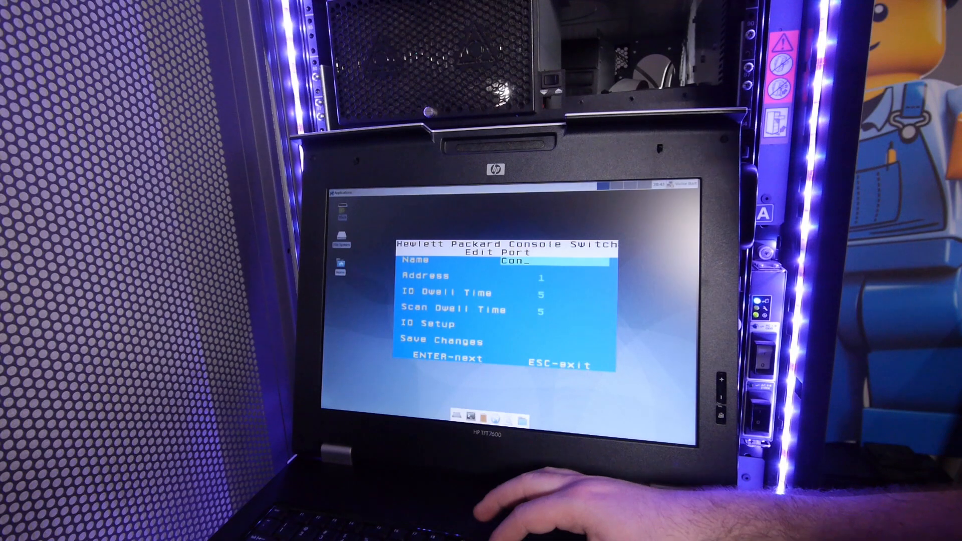